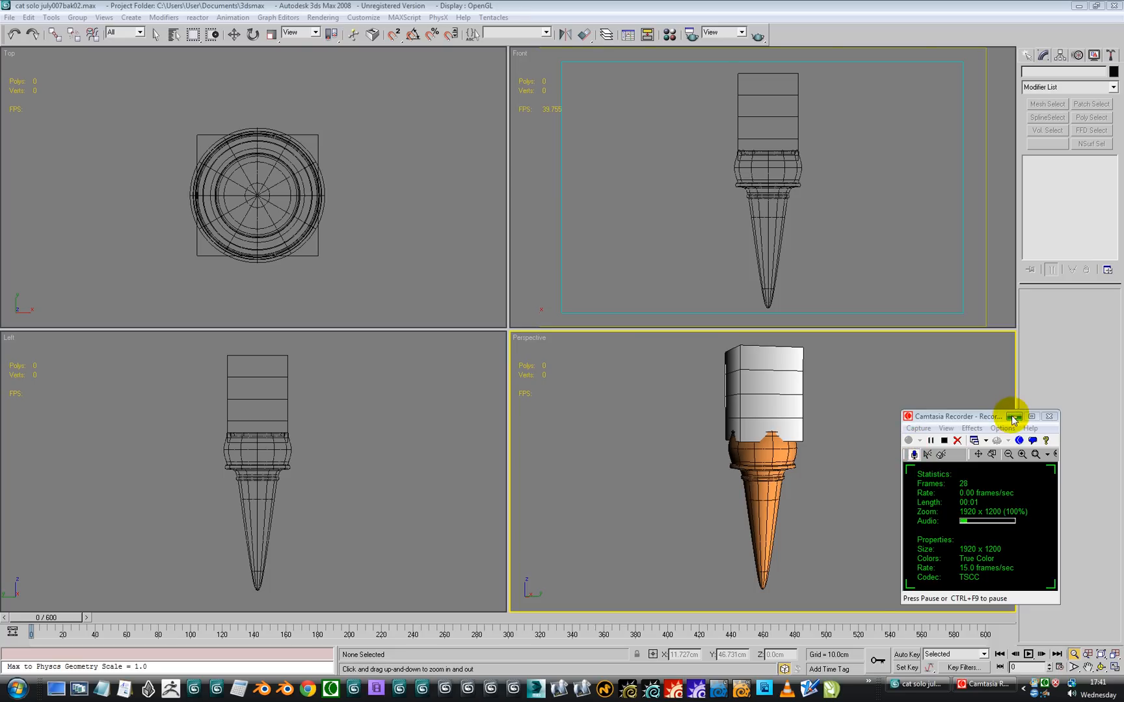
# - Maximize the Perspective viewport (Alt+W) and orbit around the ice cream to show its stack
pyautogui.click(1016, 416)
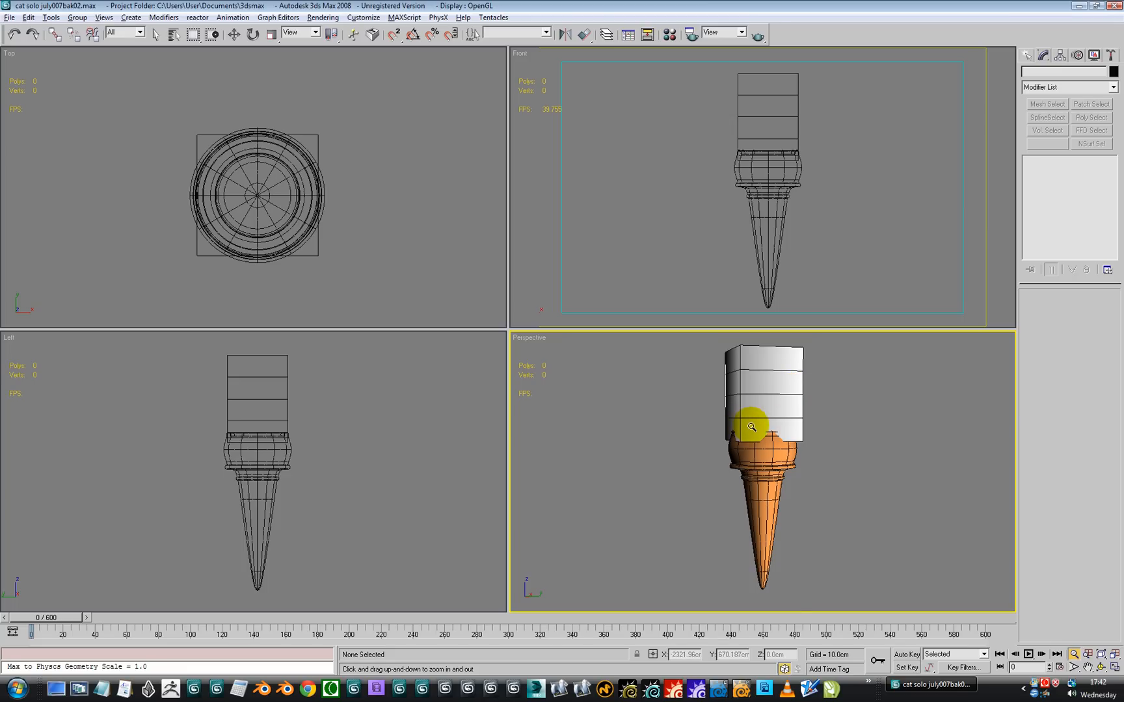
pyautogui.press('Alt+W')
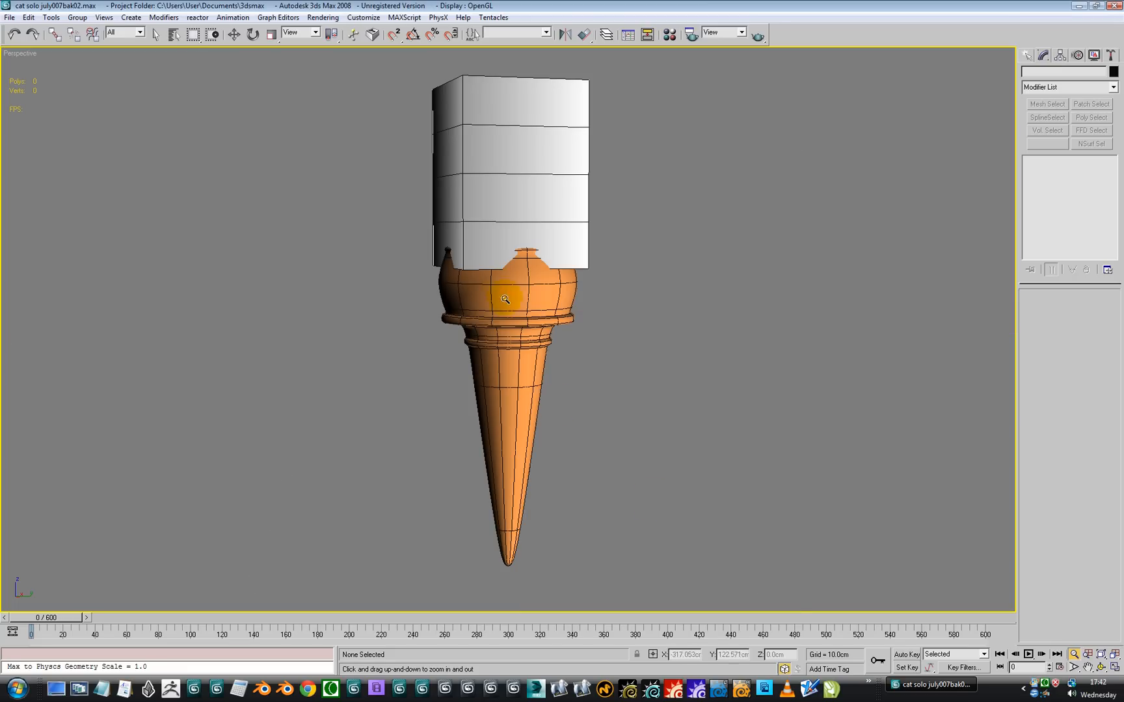
pyautogui.moveTo(429, 104)
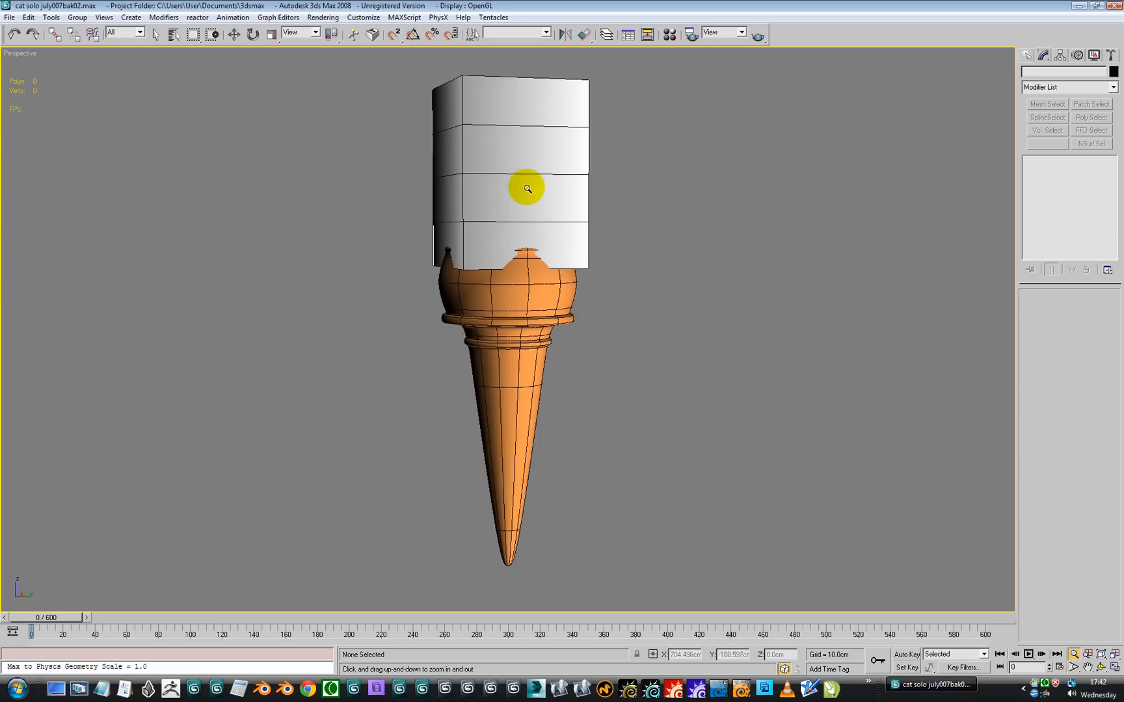
pyautogui.moveTo(527, 188); pyautogui.dragTo(542, 194)
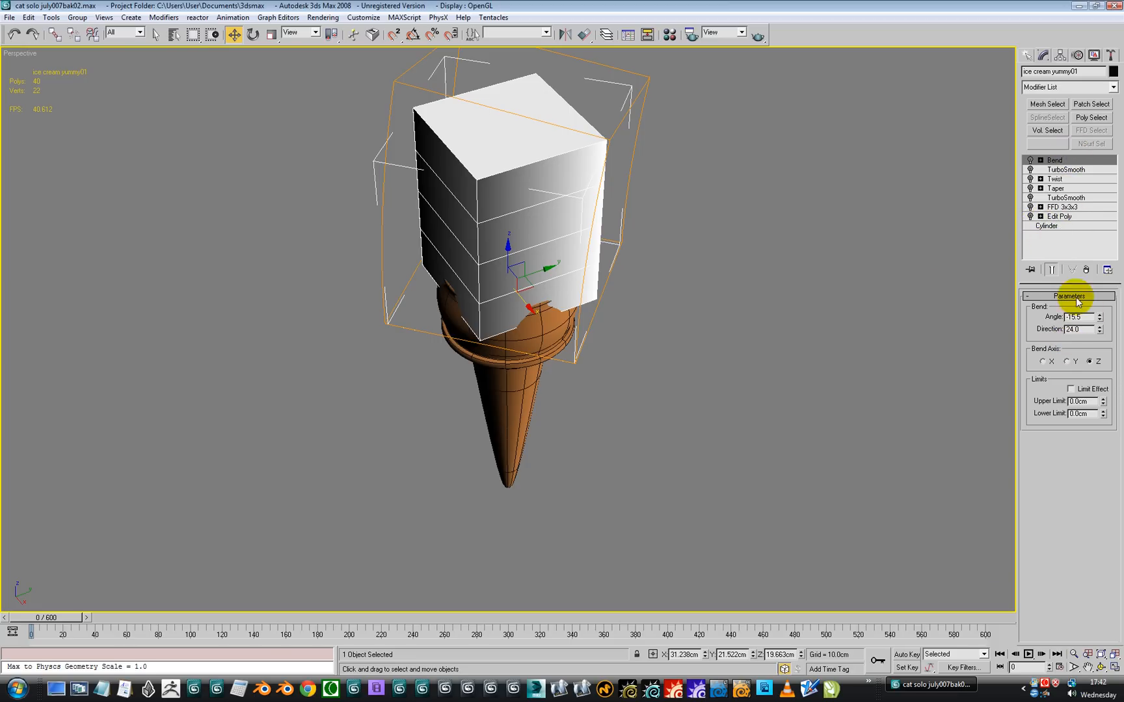
# - Drop to the Edit Poly base level, inspect the blocky mesh, then re-enable the FFD 3x3x3 lattice
pyautogui.click(1059, 217)
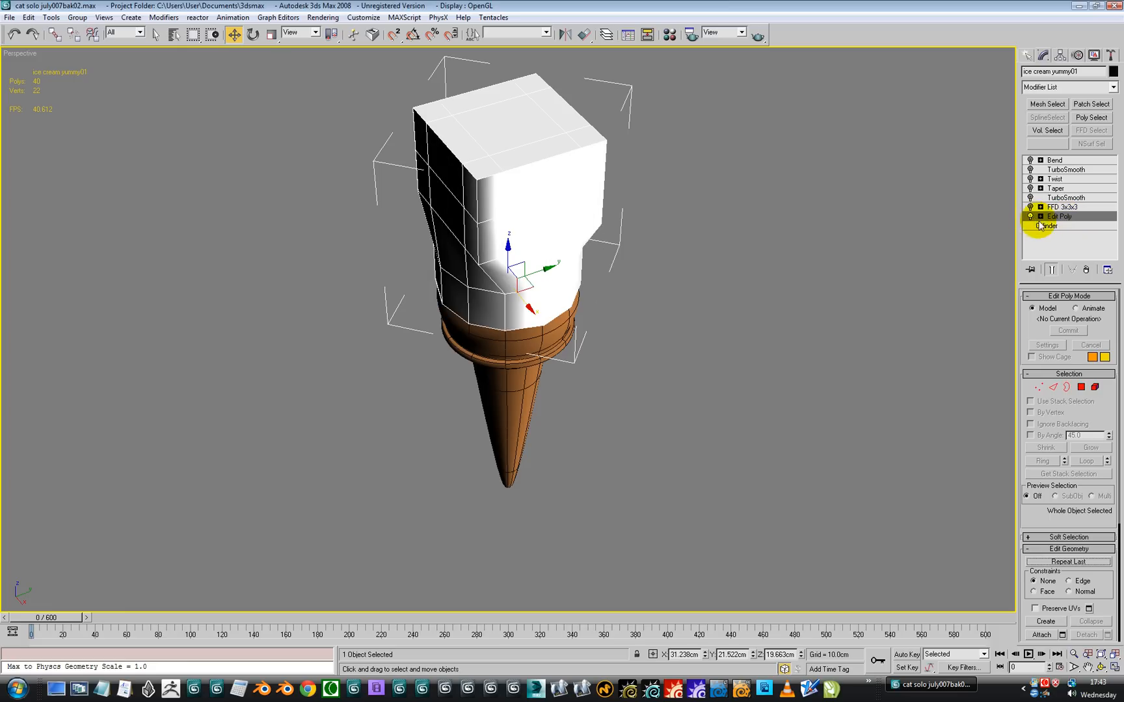
pyautogui.click(1066, 216)
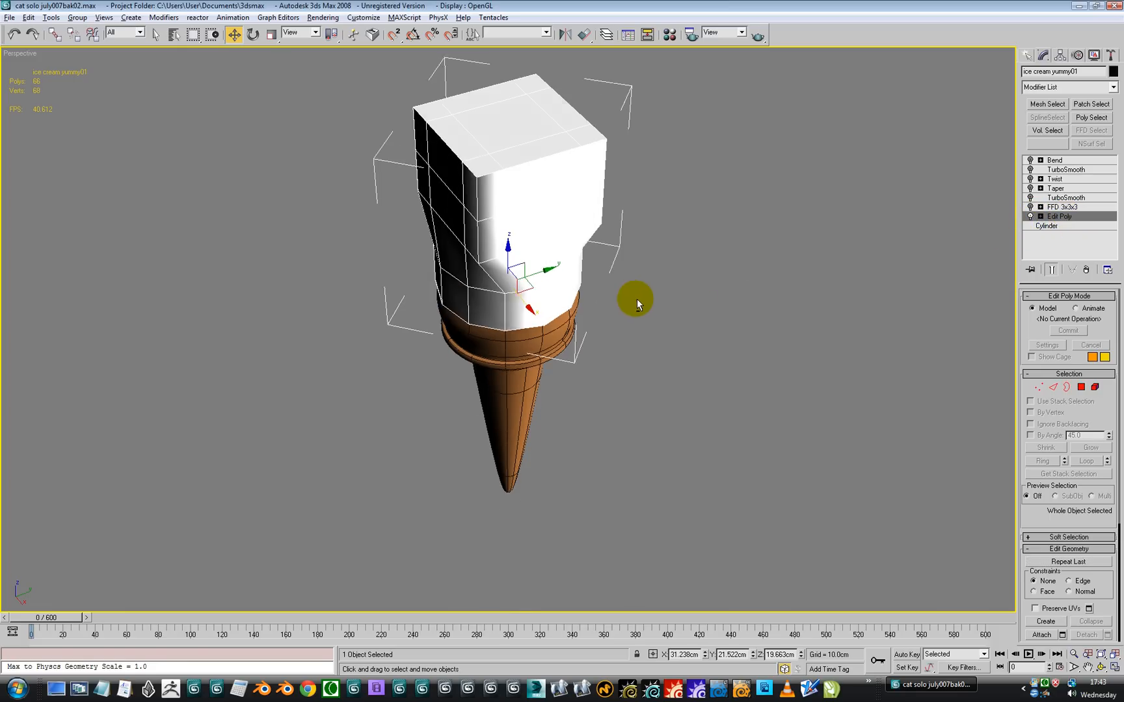
pyautogui.moveTo(635, 300); pyautogui.dragTo(717, 307)
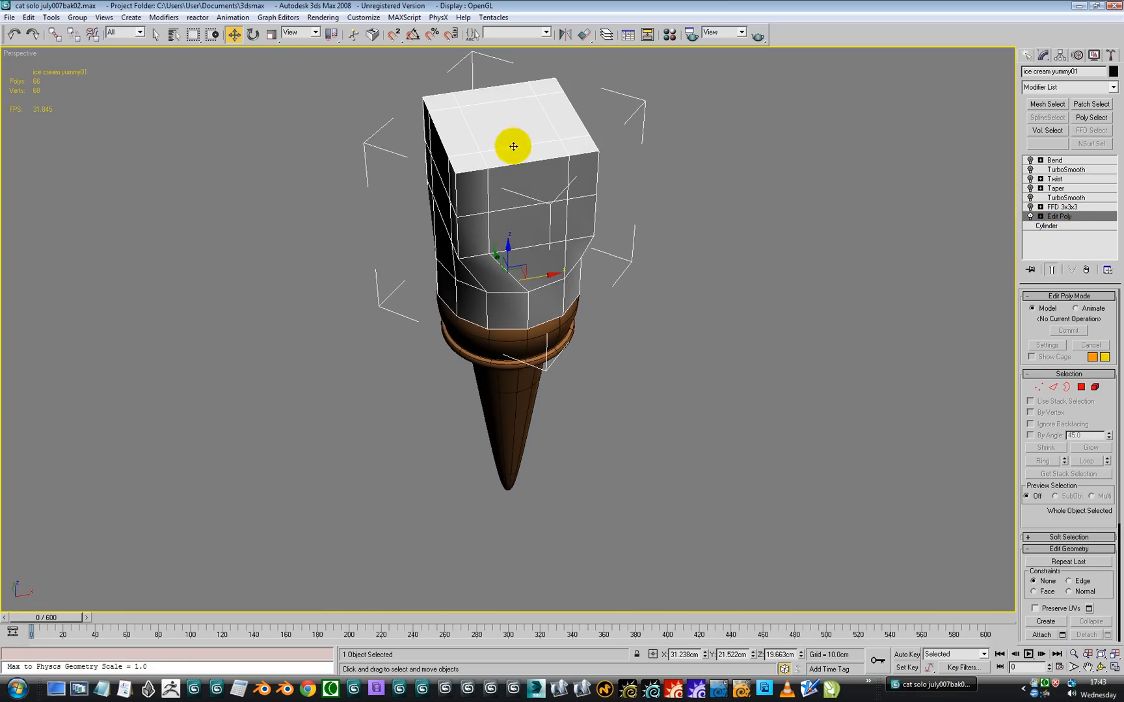
pyautogui.moveTo(514, 147); pyautogui.dragTo(505, 267)
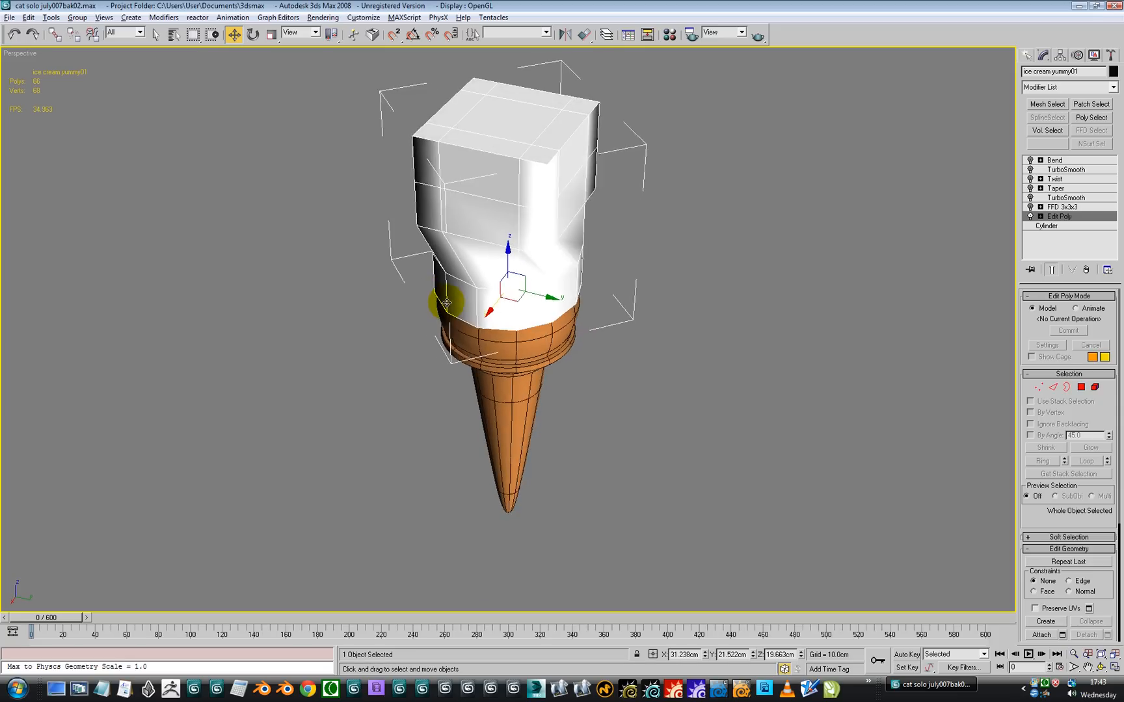
pyautogui.moveTo(447, 303); pyautogui.dragTo(598, 294)
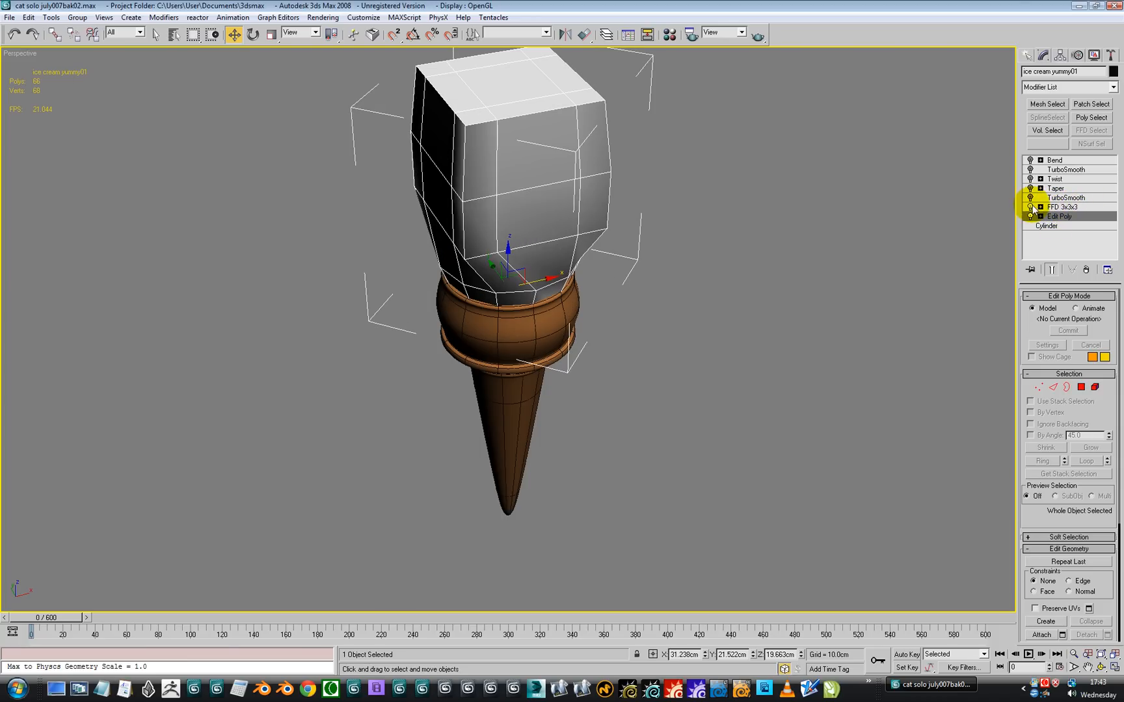
pyautogui.click(1064, 208)
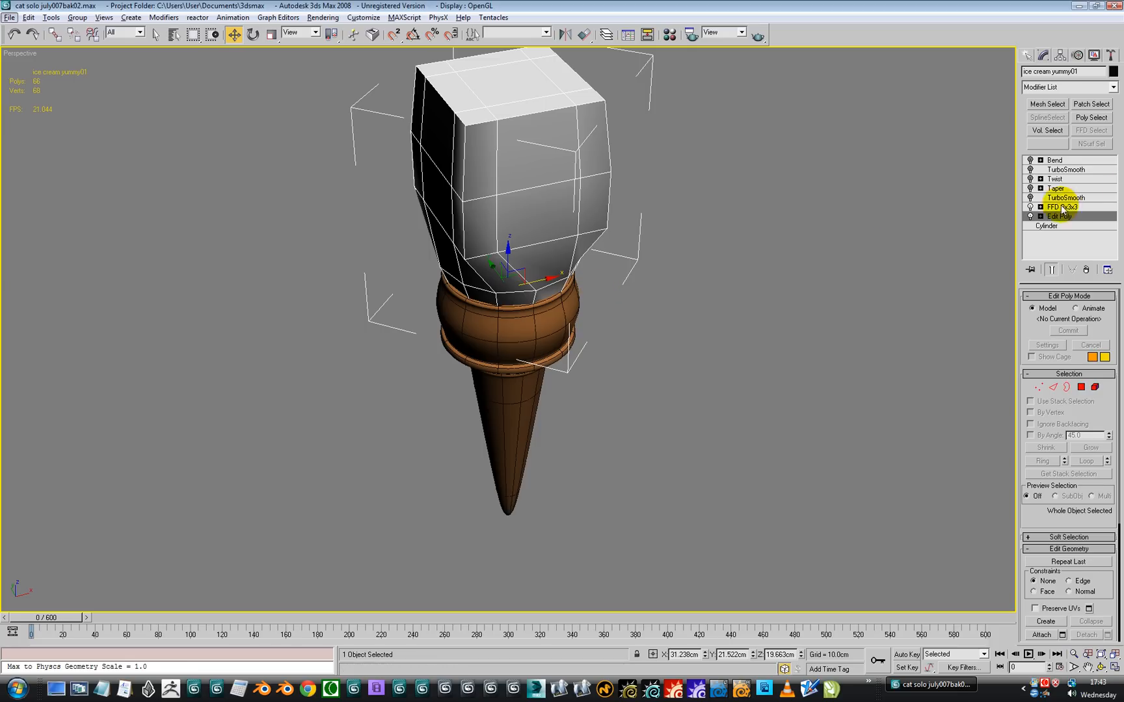
# - Review the FFD lattice shape with smoothing on and move up to the TurboSmooth modifier
pyautogui.click(1065, 210)
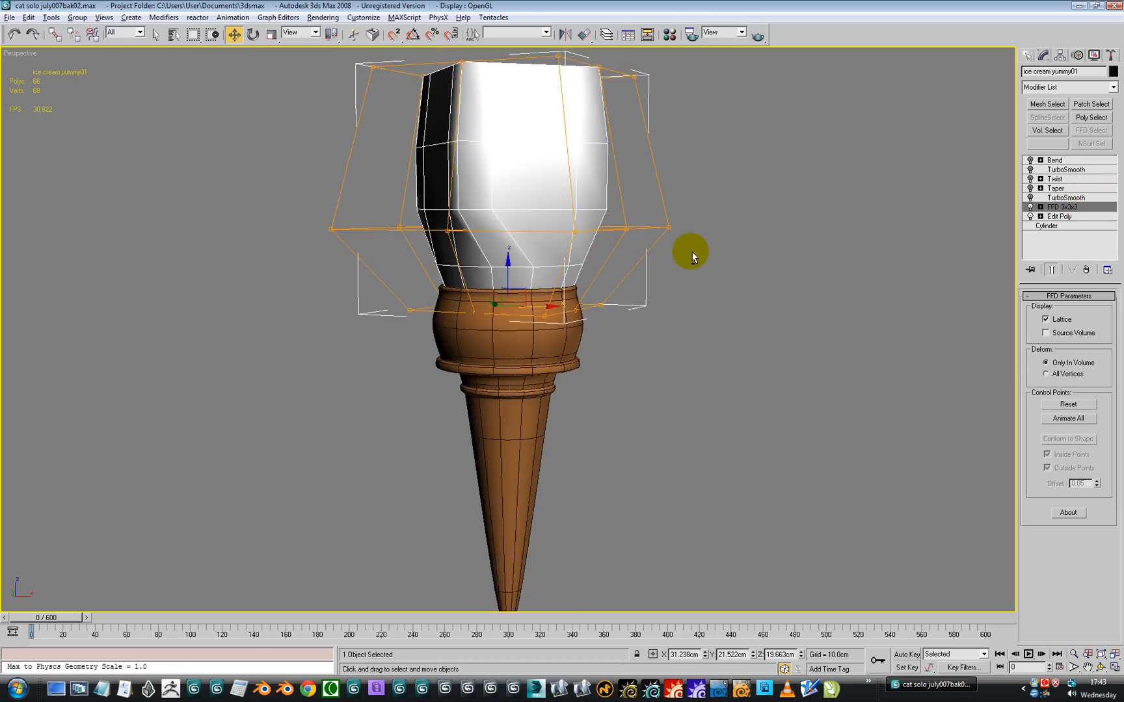
pyautogui.moveTo(691, 256); pyautogui.dragTo(573, 279)
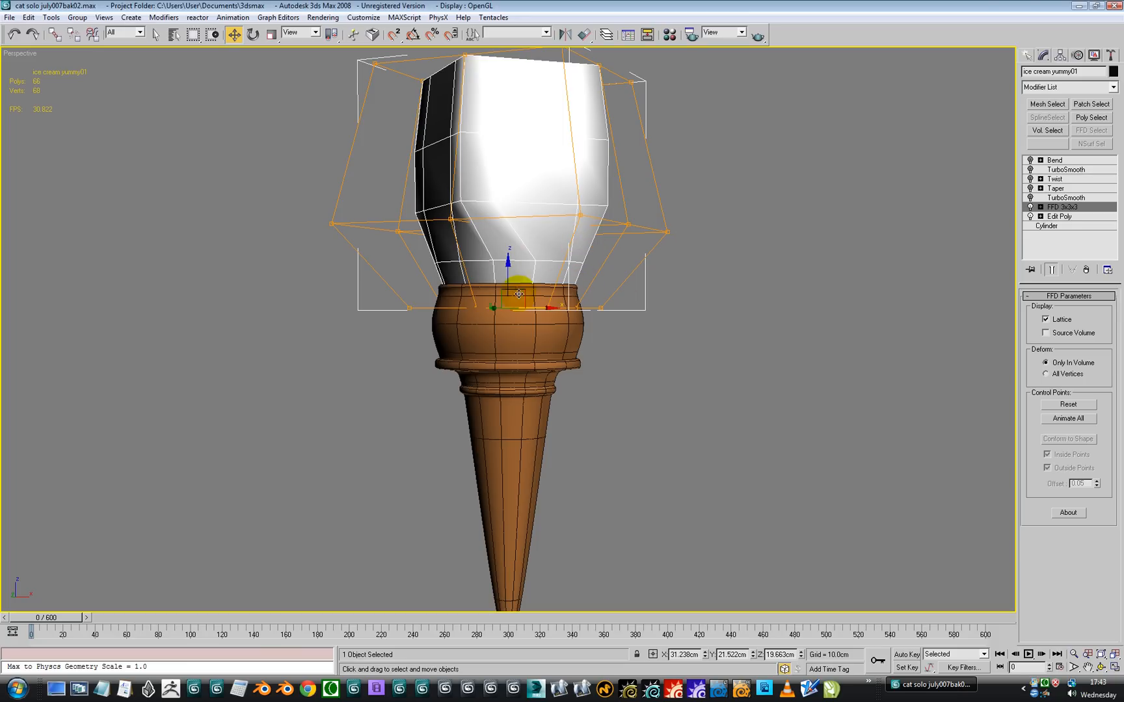
pyautogui.moveTo(516, 294); pyautogui.dragTo(545, 290)
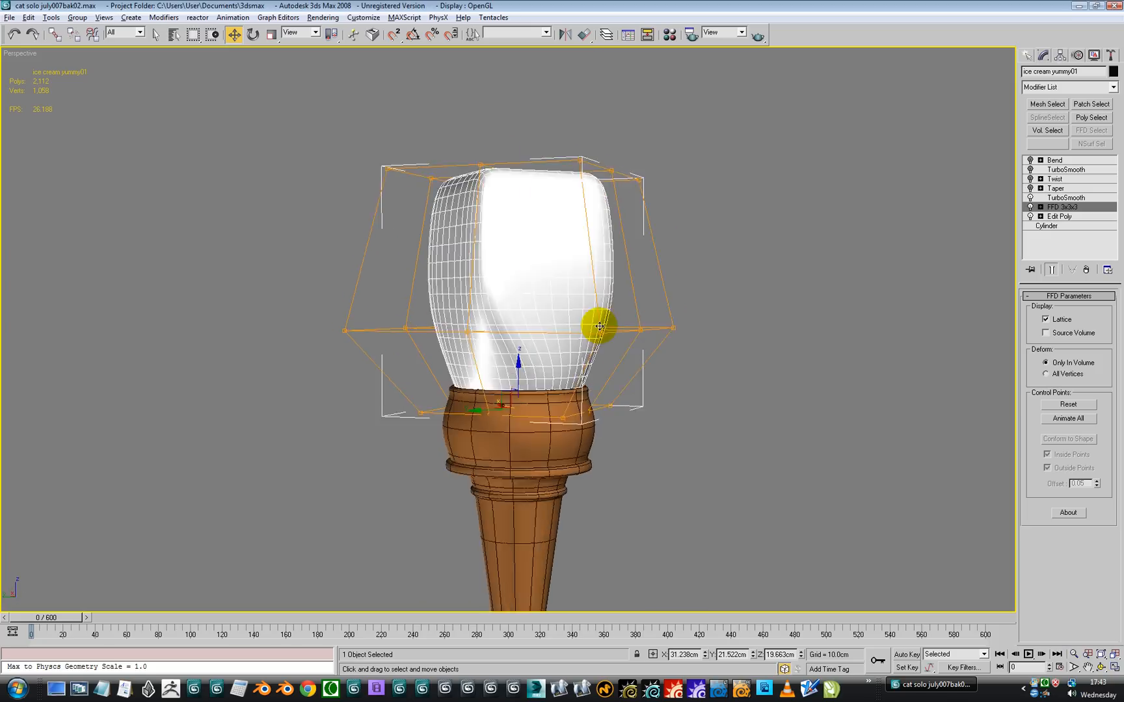
pyautogui.moveTo(599, 328); pyautogui.dragTo(574, 349)
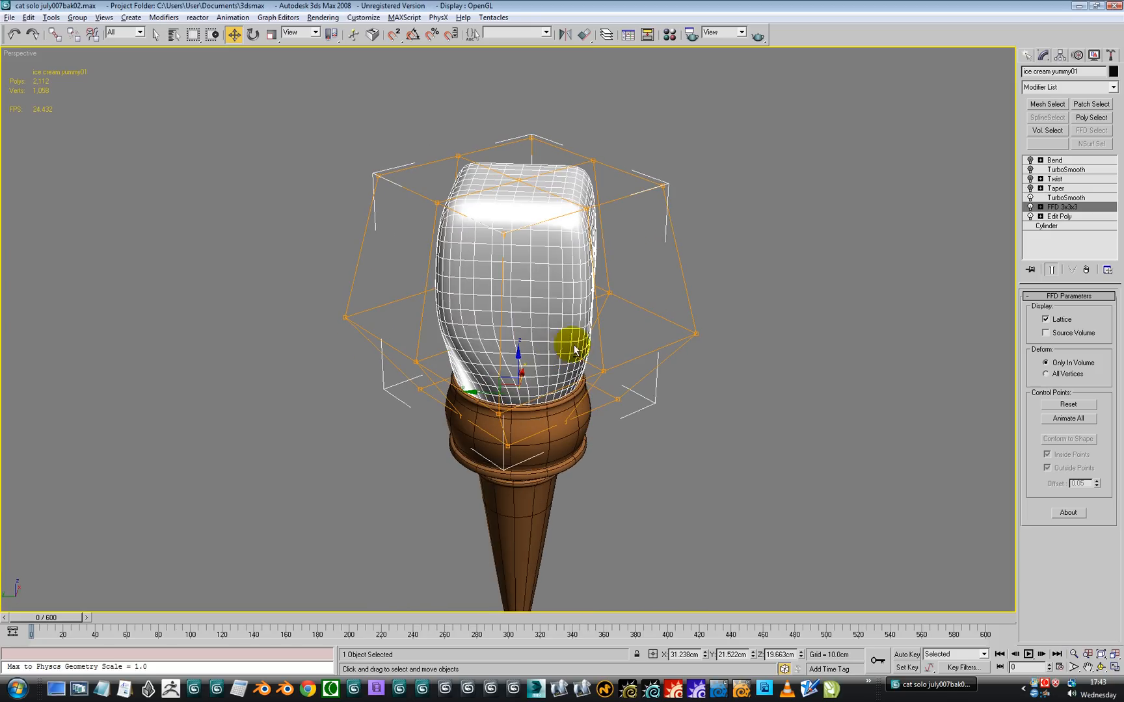
pyautogui.click(1070, 198)
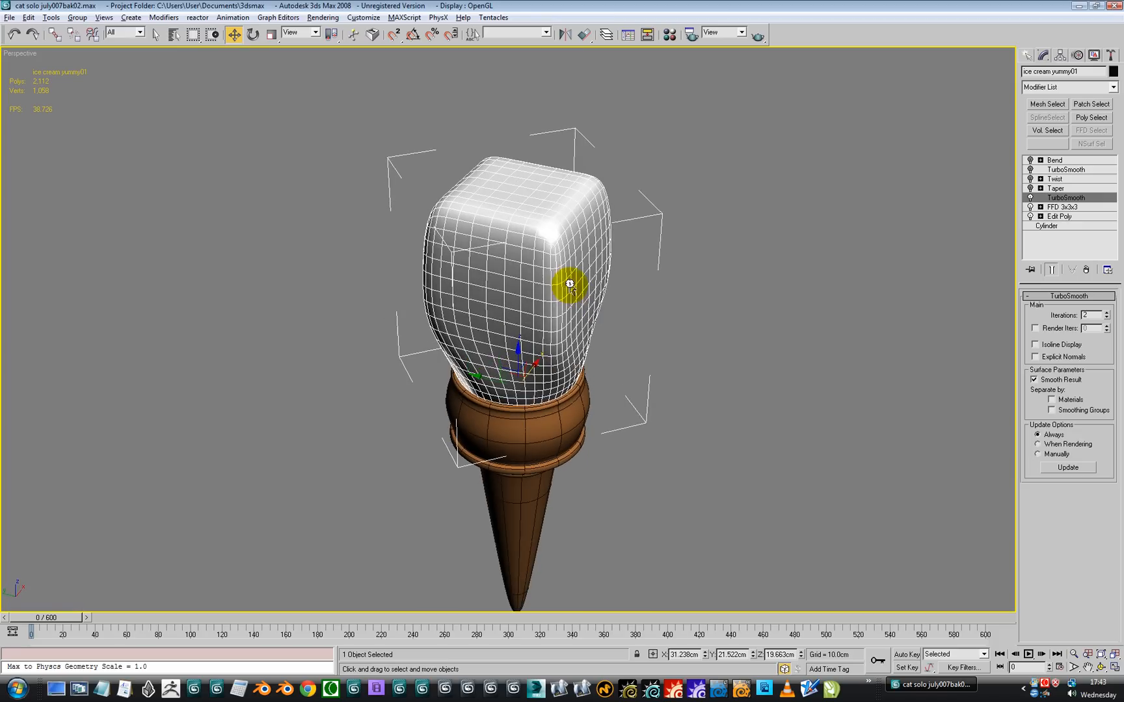
# - Lower the TurboSmooth iterations and re-enable the Taper and Twist modifiers for the swirl
pyautogui.click(1090, 315)
pyautogui.write('1')
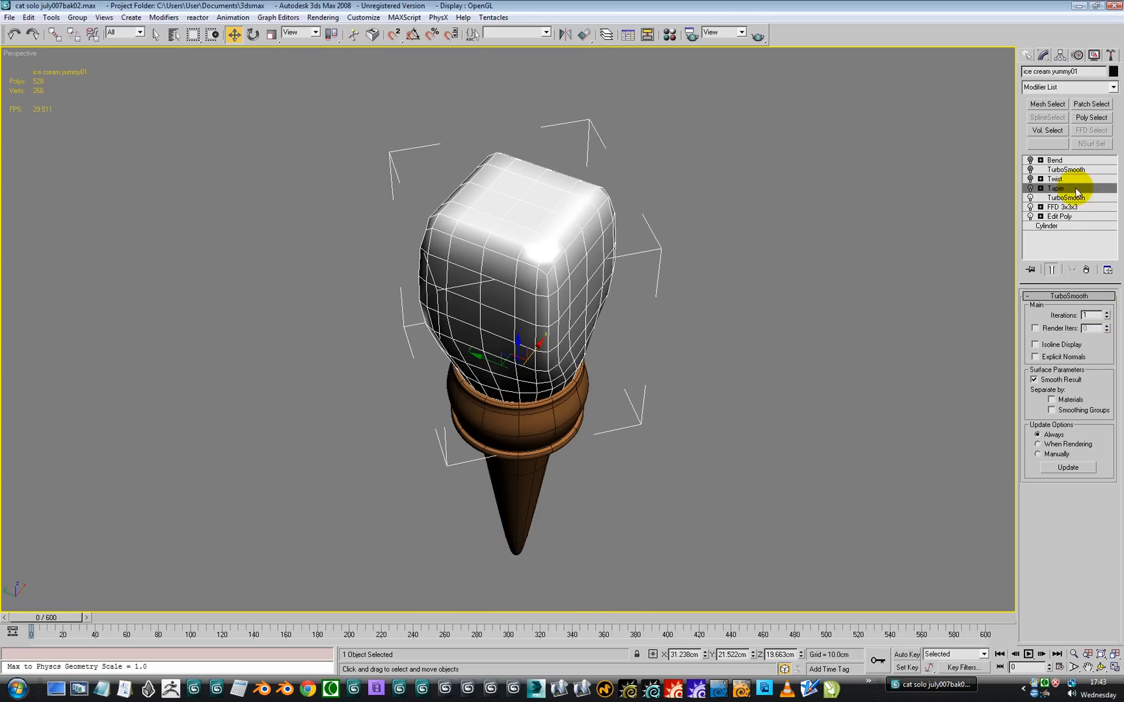
pyautogui.click(1055, 187)
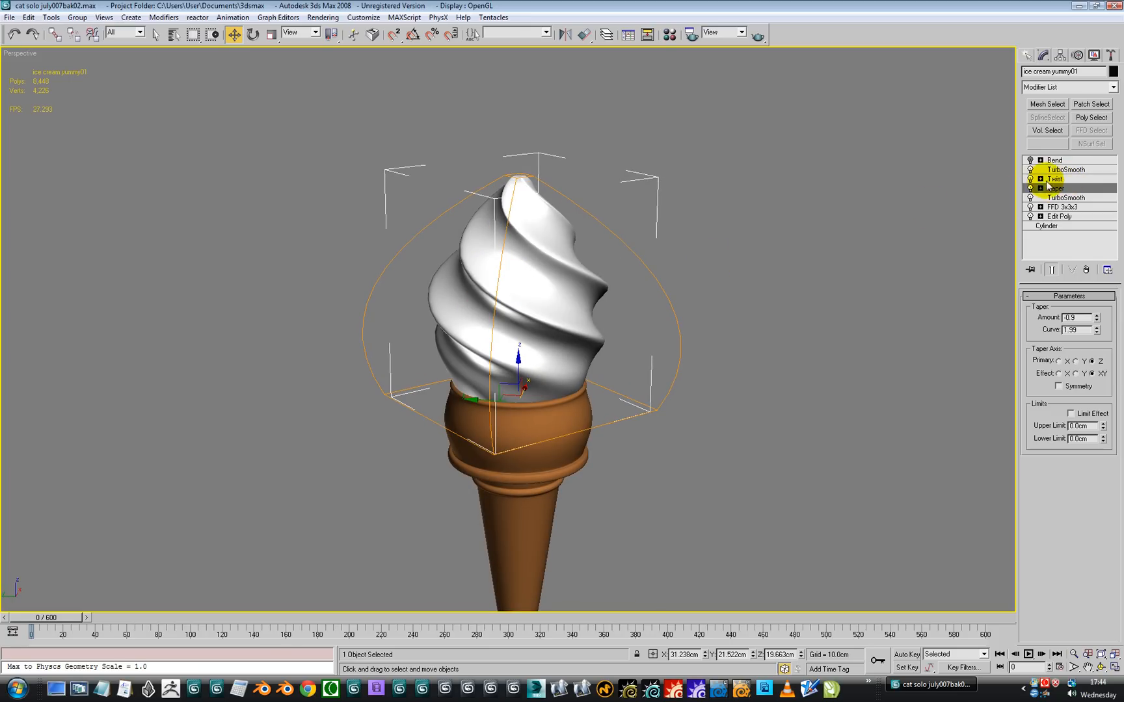
# - Review the Twist and Bend modifier settings that tilt the swirl's tip
pyautogui.click(1031, 179)
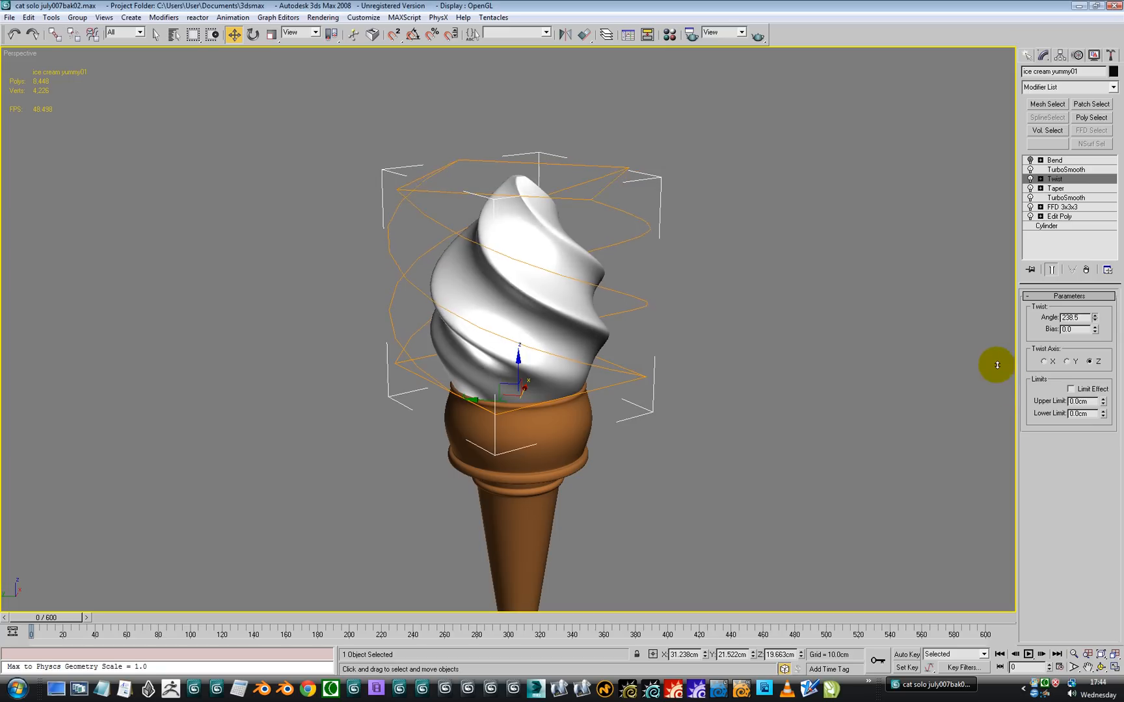
pyautogui.click(1051, 179)
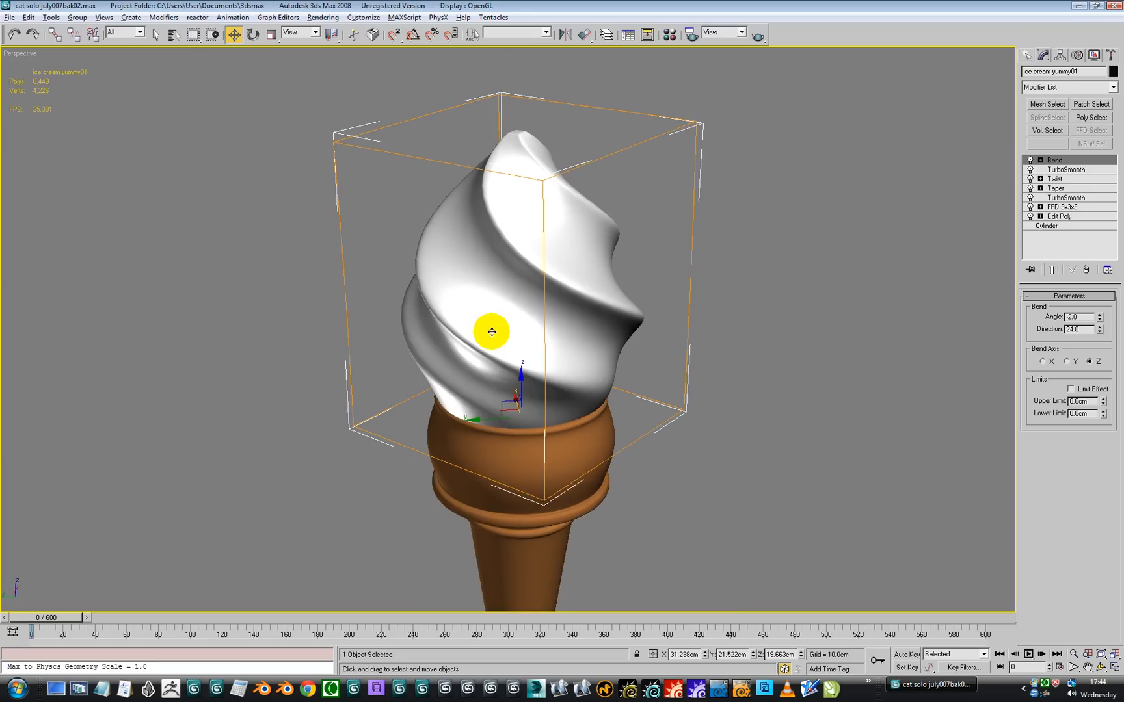
pyautogui.moveTo(491, 332); pyautogui.dragTo(513, 351)
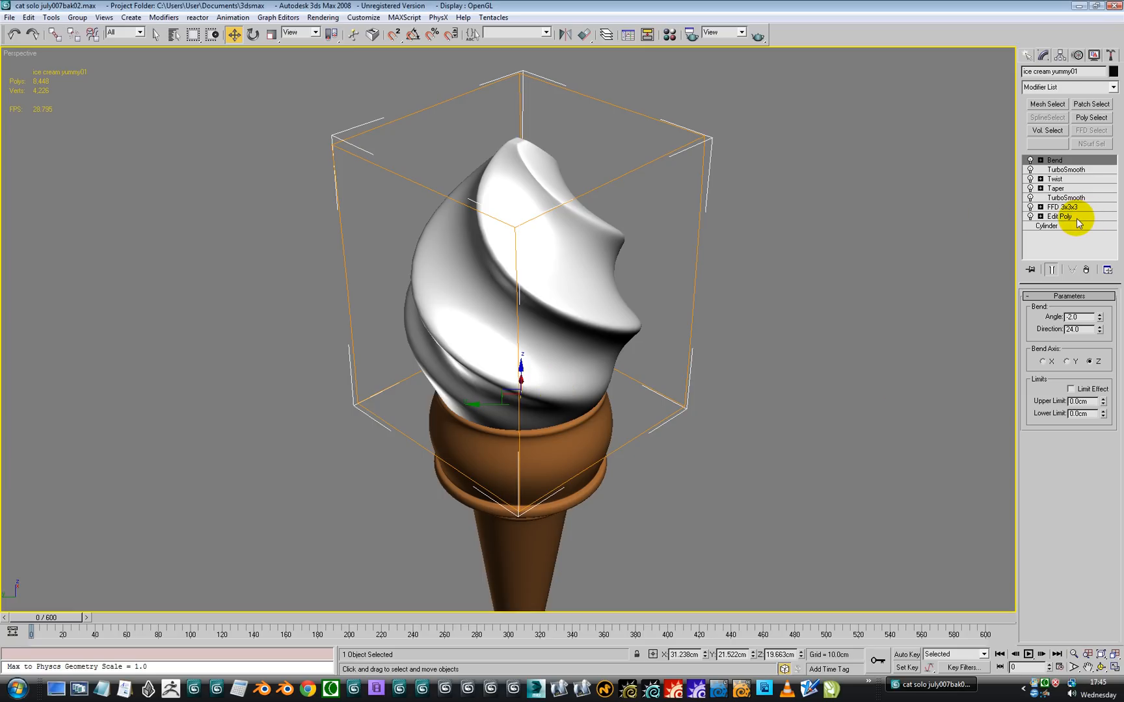
# - Revisit the swirl's Edit Poly level, zoom out and select the cone to show its Lathe stack
pyautogui.click(1058, 216)
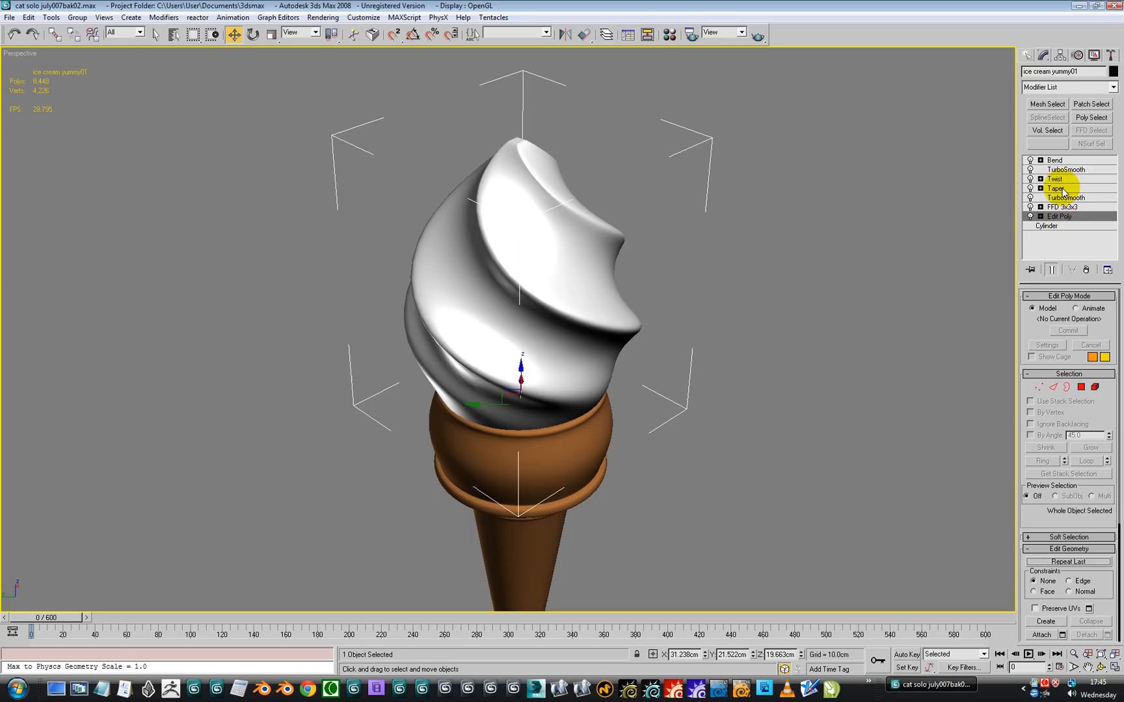
pyautogui.click(1064, 210)
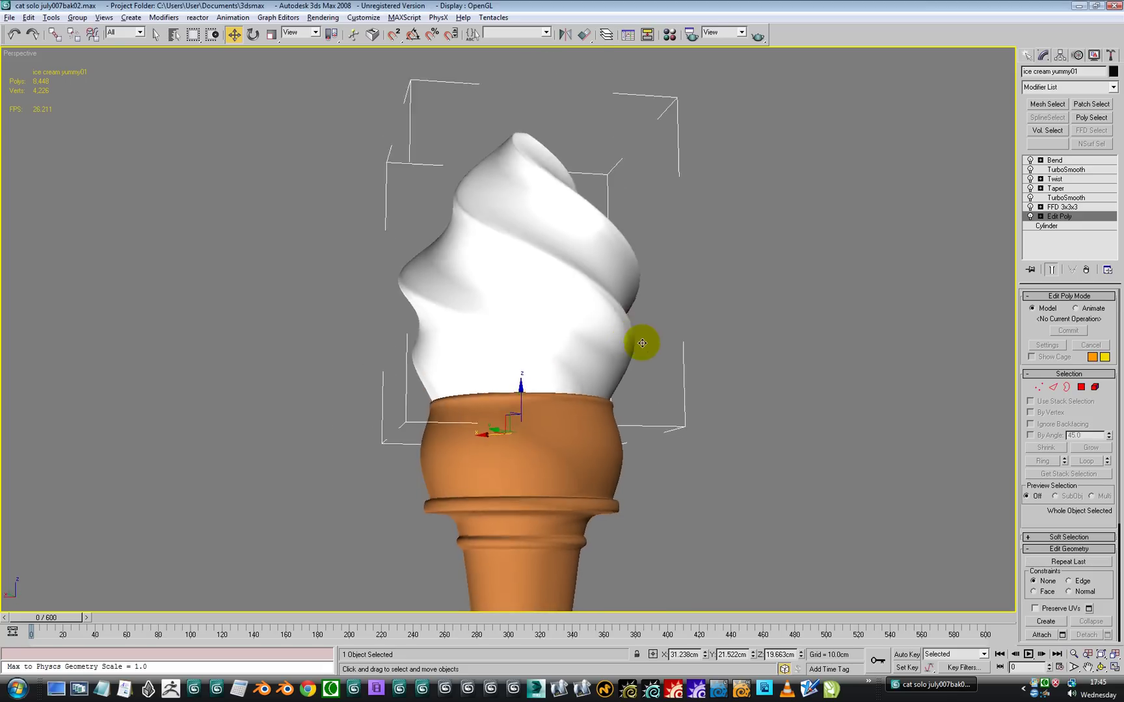
pyautogui.moveTo(641, 343); pyautogui.dragTo(558, 410)
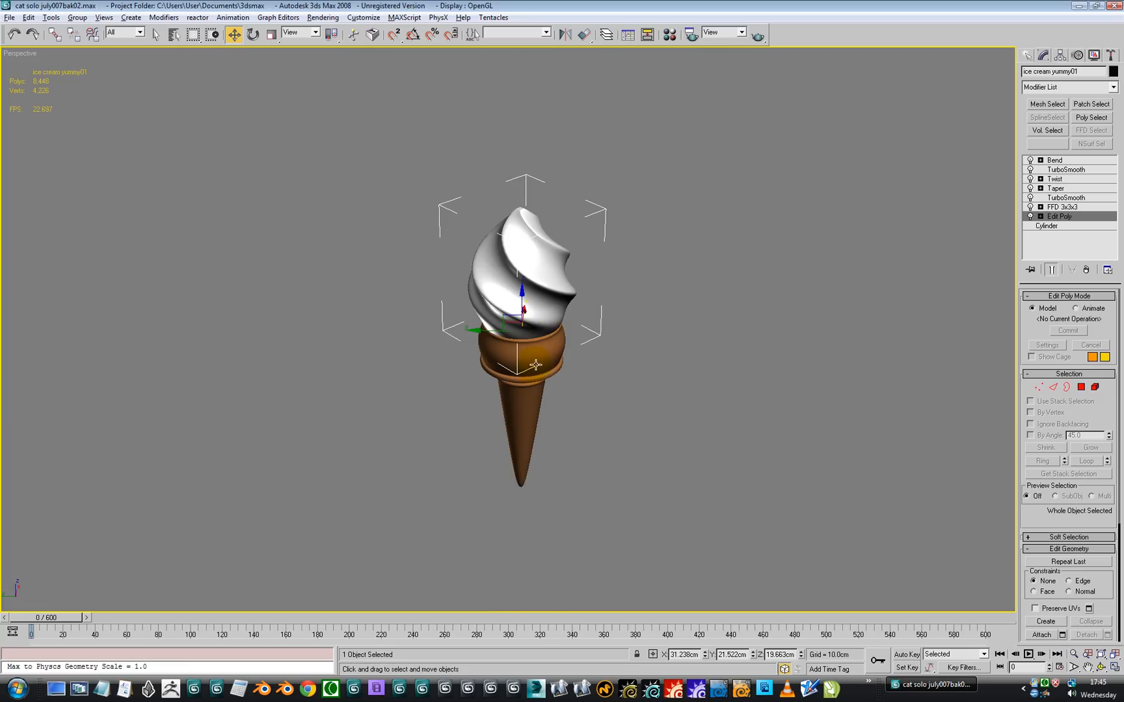
pyautogui.click(247, 34)
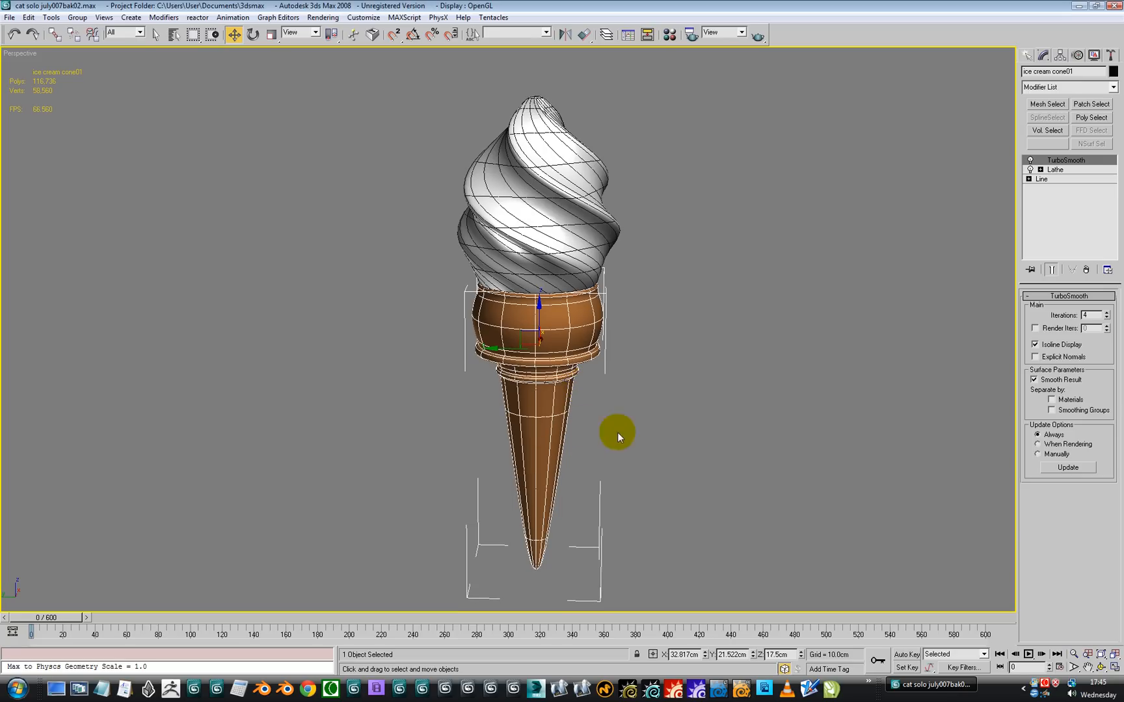
# - Disable the cone's TurboSmooth, drop to its Line profile with Show End Result, and enter Vertex level
pyautogui.click(1030, 161)
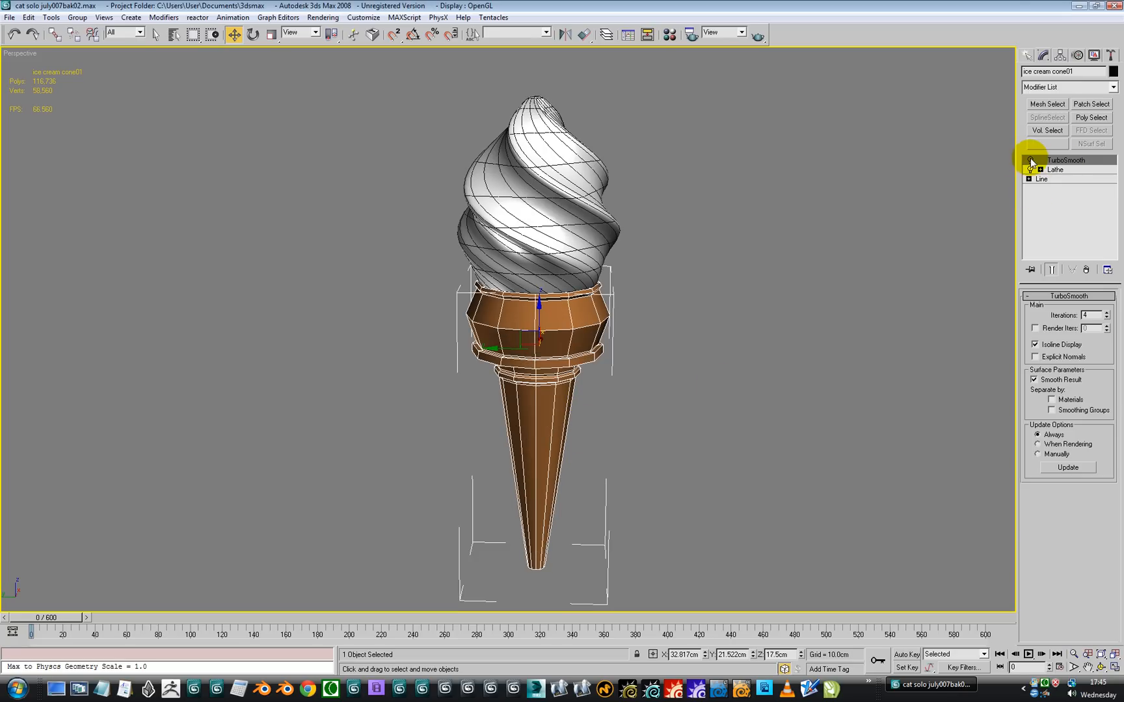
pyautogui.click(1046, 180)
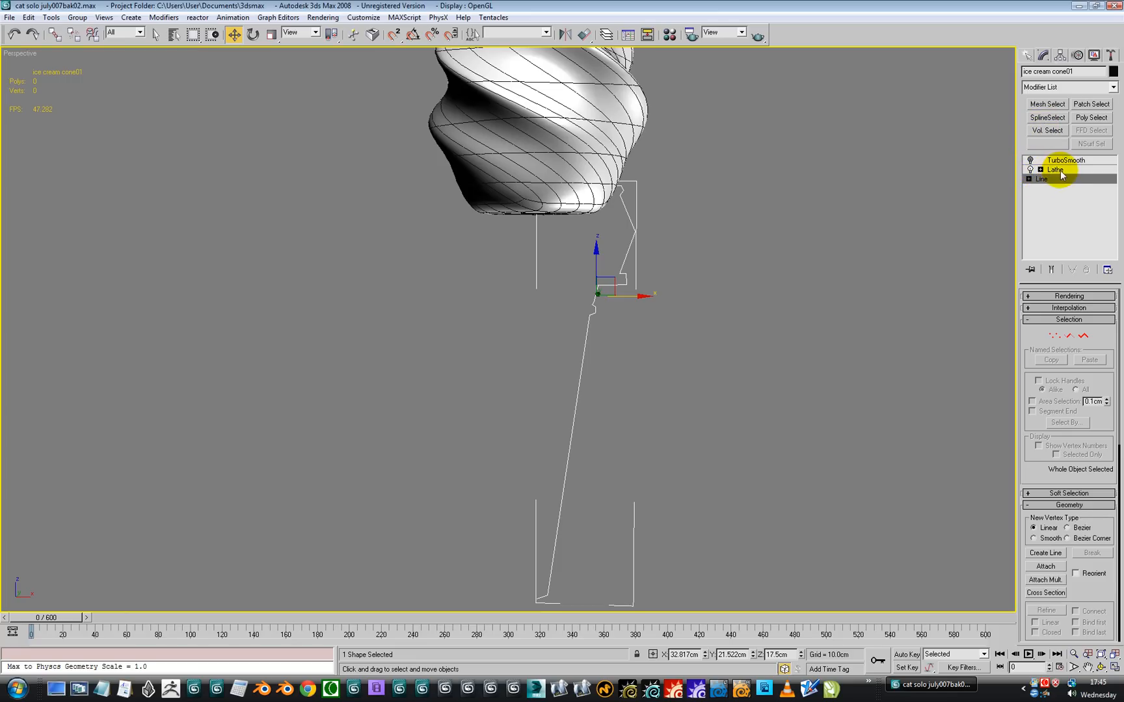
pyautogui.click(1053, 170)
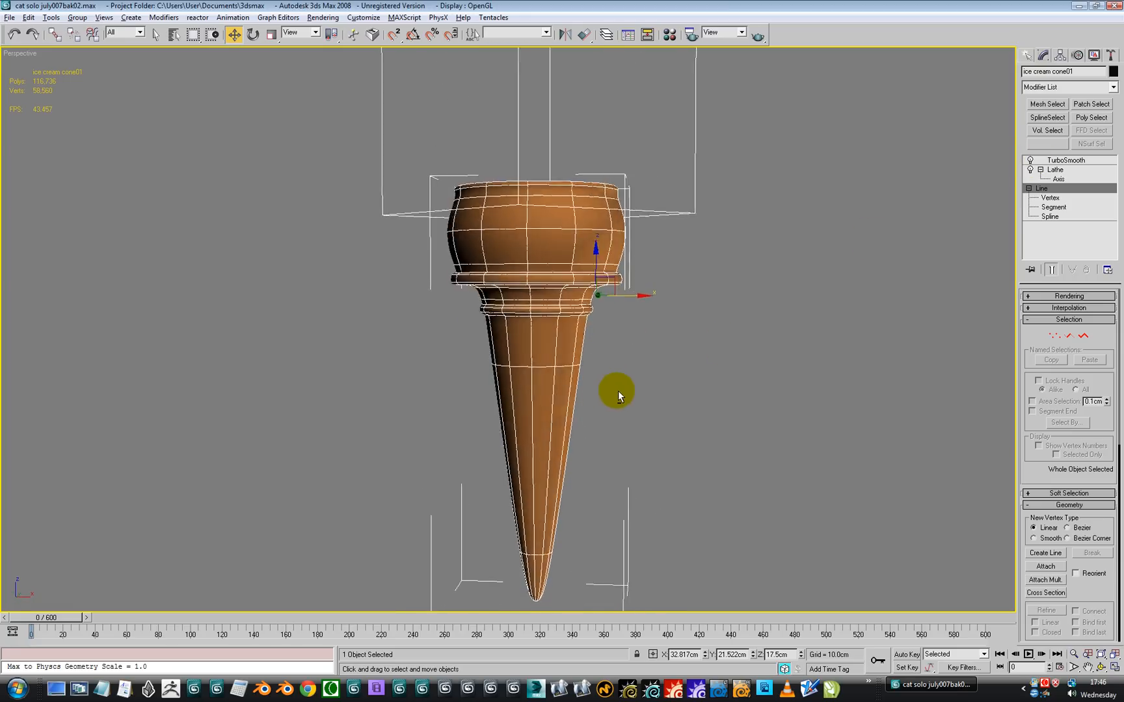
pyautogui.click(1046, 197)
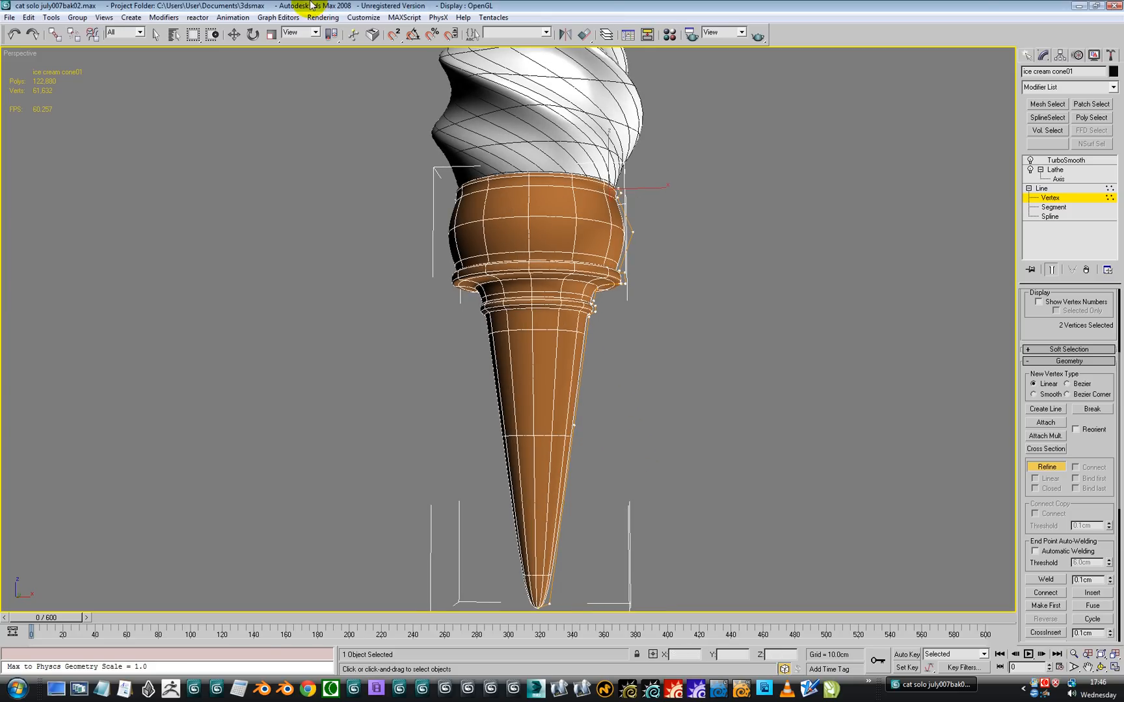
# - Test-drag a side vertex outward to fatten the cone, then restore its slim taper
pyautogui.click(231, 35)
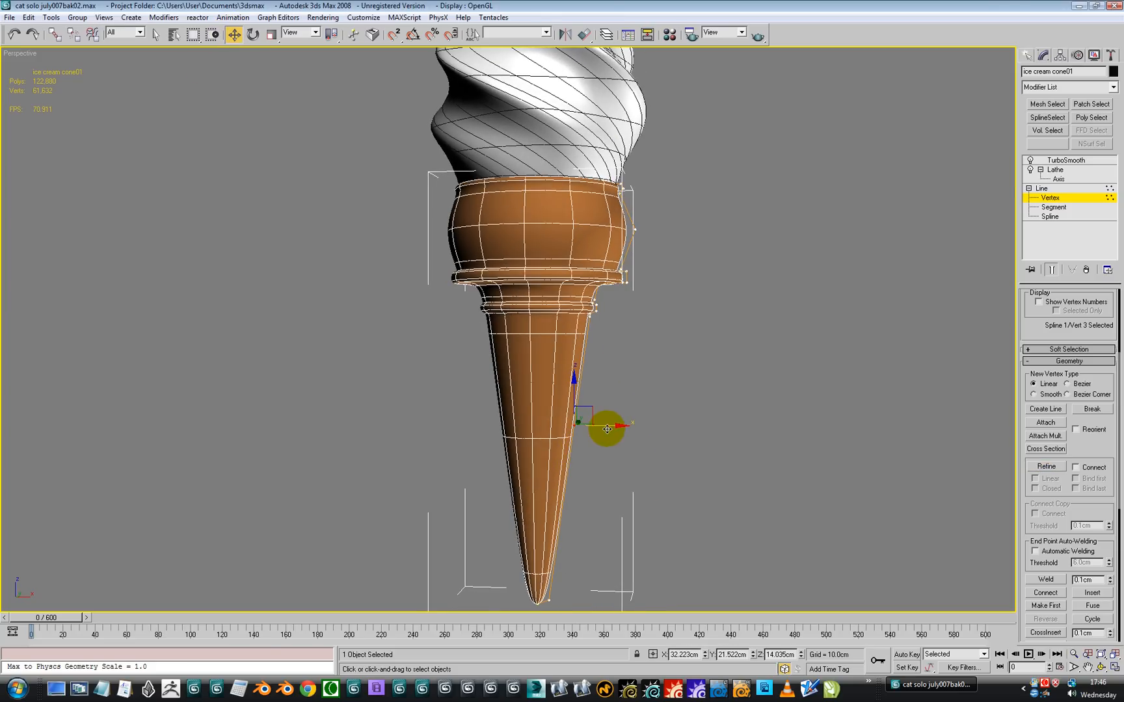
pyautogui.moveTo(606, 429); pyautogui.dragTo(624, 430)
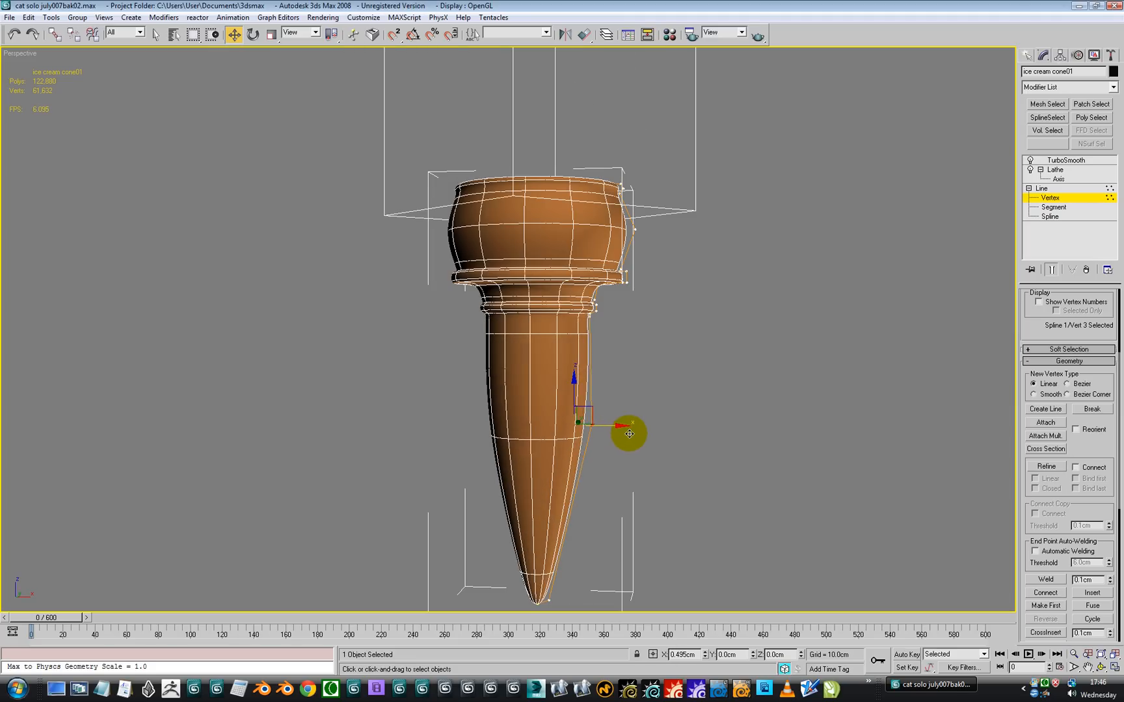
pyautogui.moveTo(629, 434); pyautogui.dragTo(629, 447)
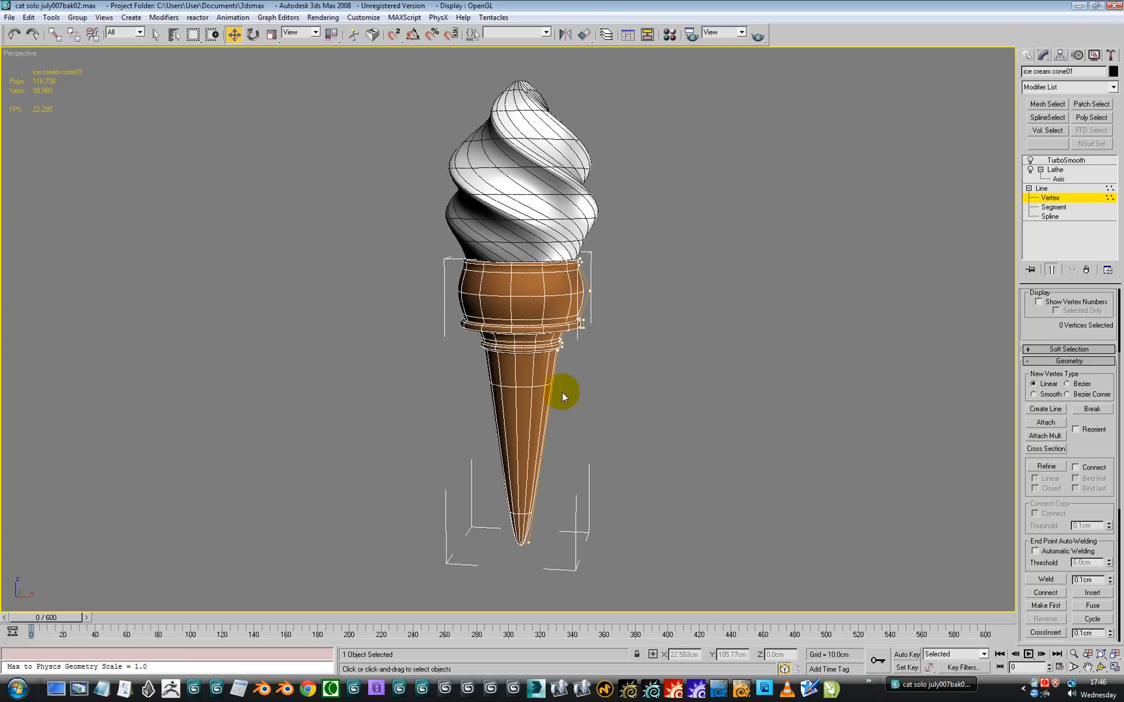
pyautogui.moveTo(564, 398); pyautogui.dragTo(566, 359)
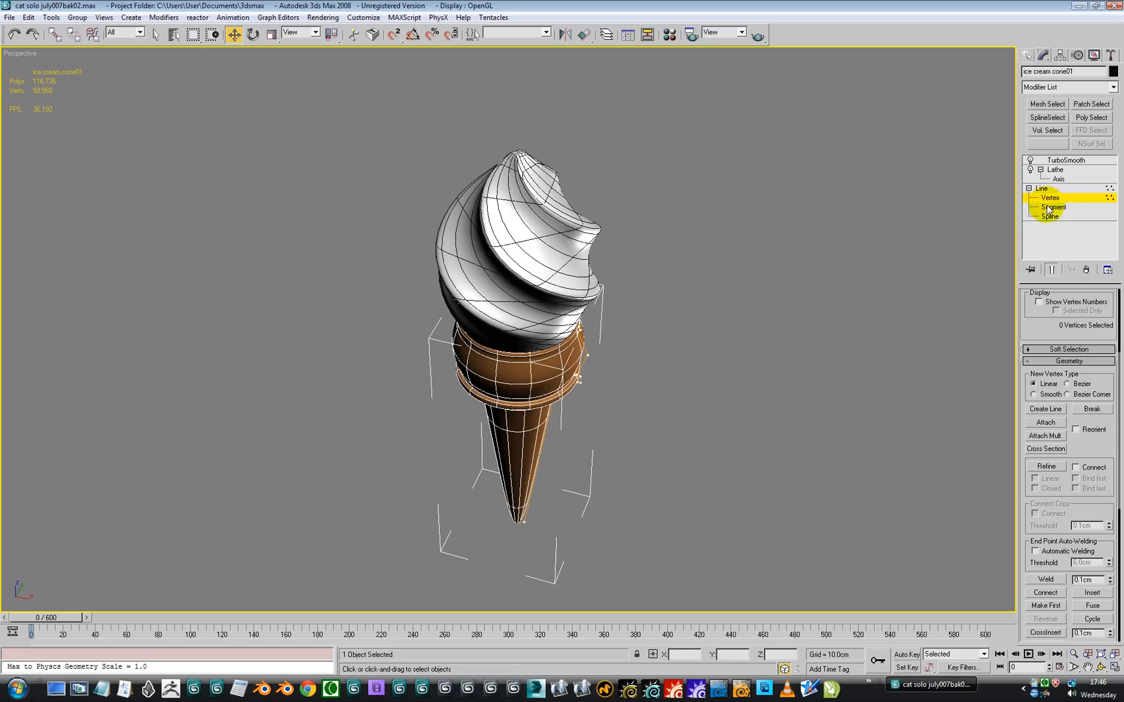
# - Exit Vertex level back to Line and orbit around the intact soft-serve cone model
pyautogui.click(1037, 188)
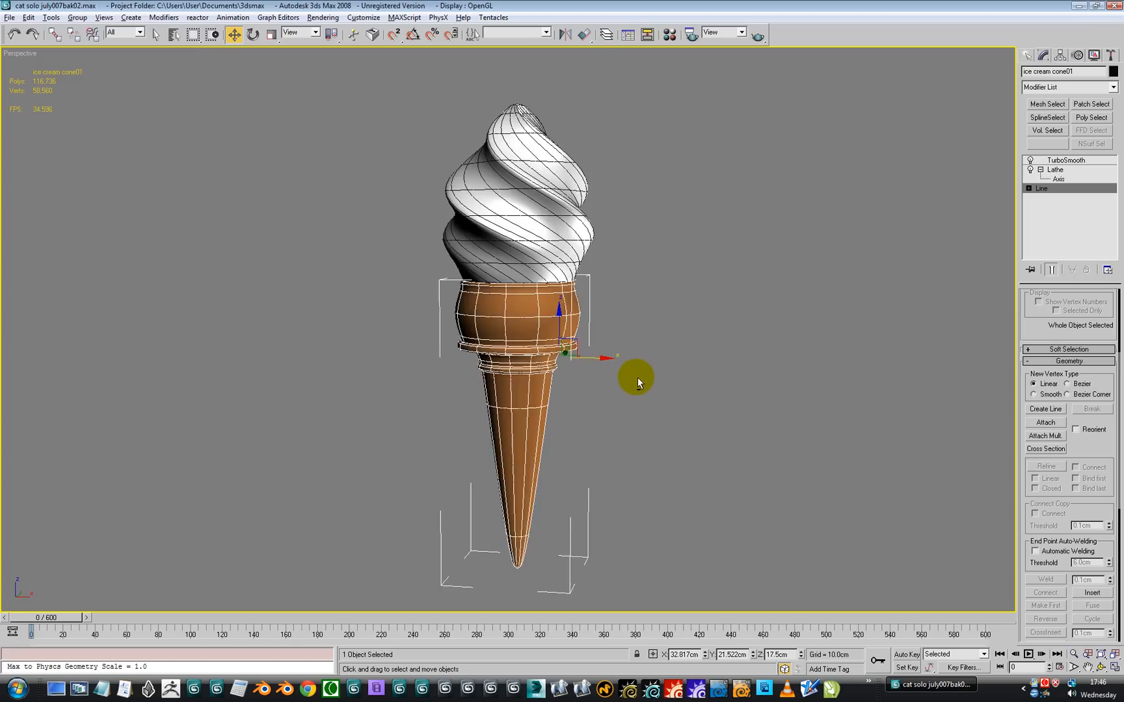
pyautogui.moveTo(636, 379); pyautogui.dragTo(622, 396)
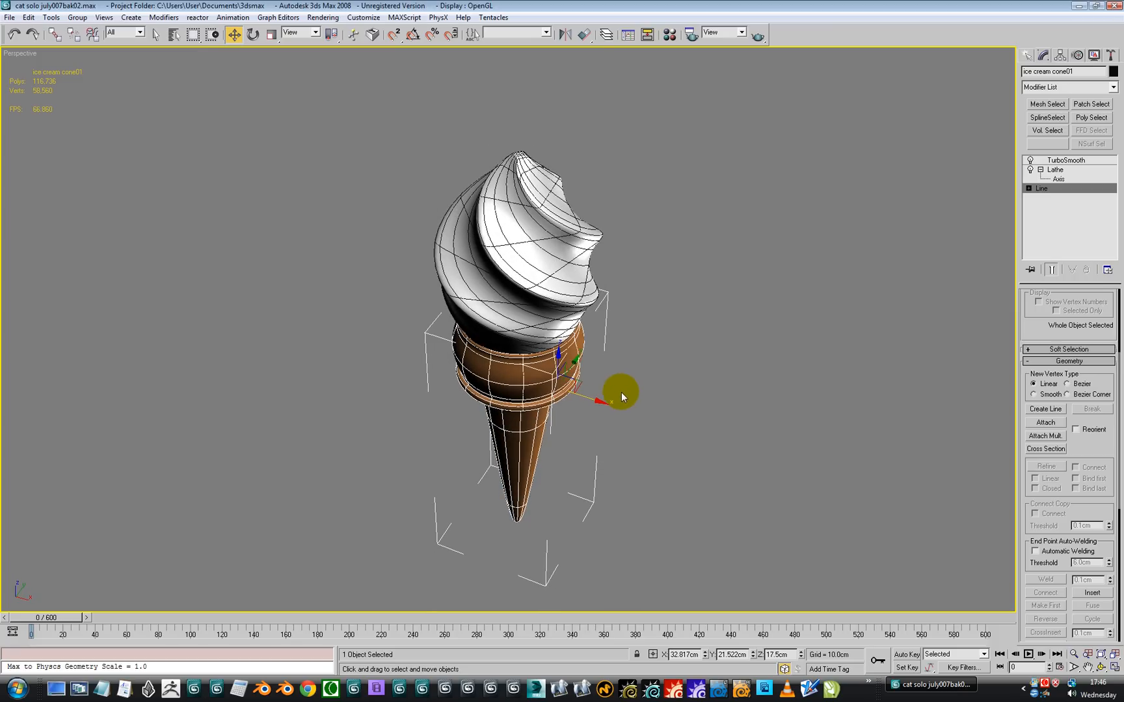
pyautogui.moveTo(609, 394); pyautogui.dragTo(602, 419)
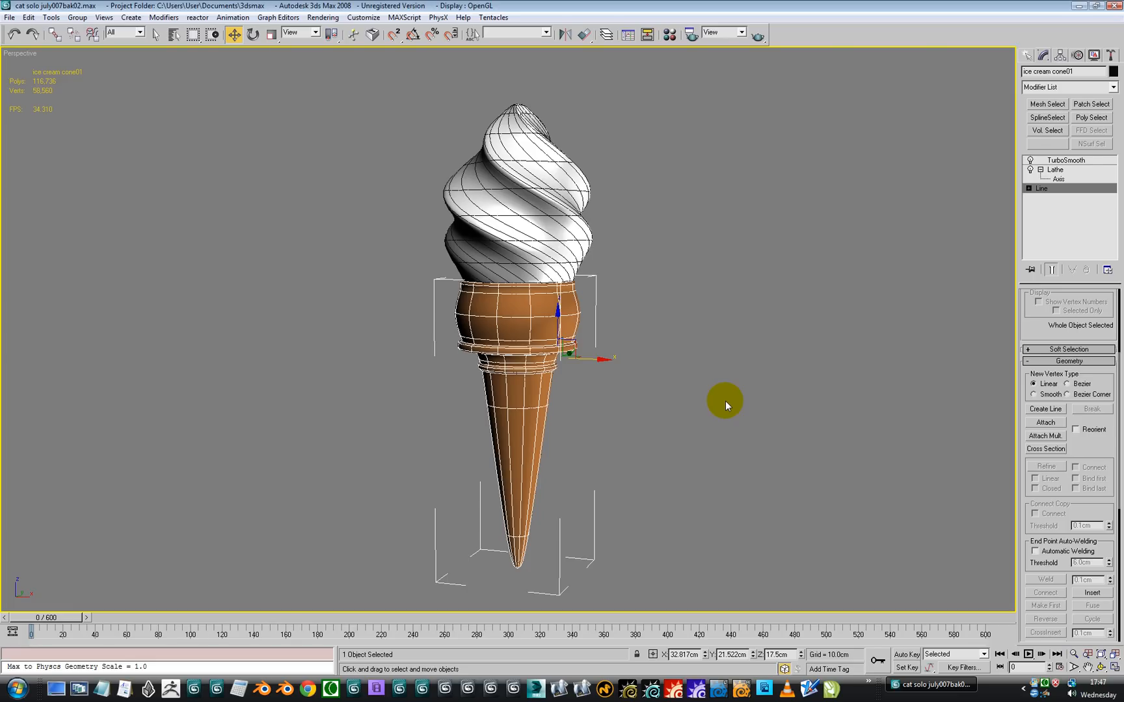
pyautogui.moveTo(725, 403); pyautogui.dragTo(687, 414)
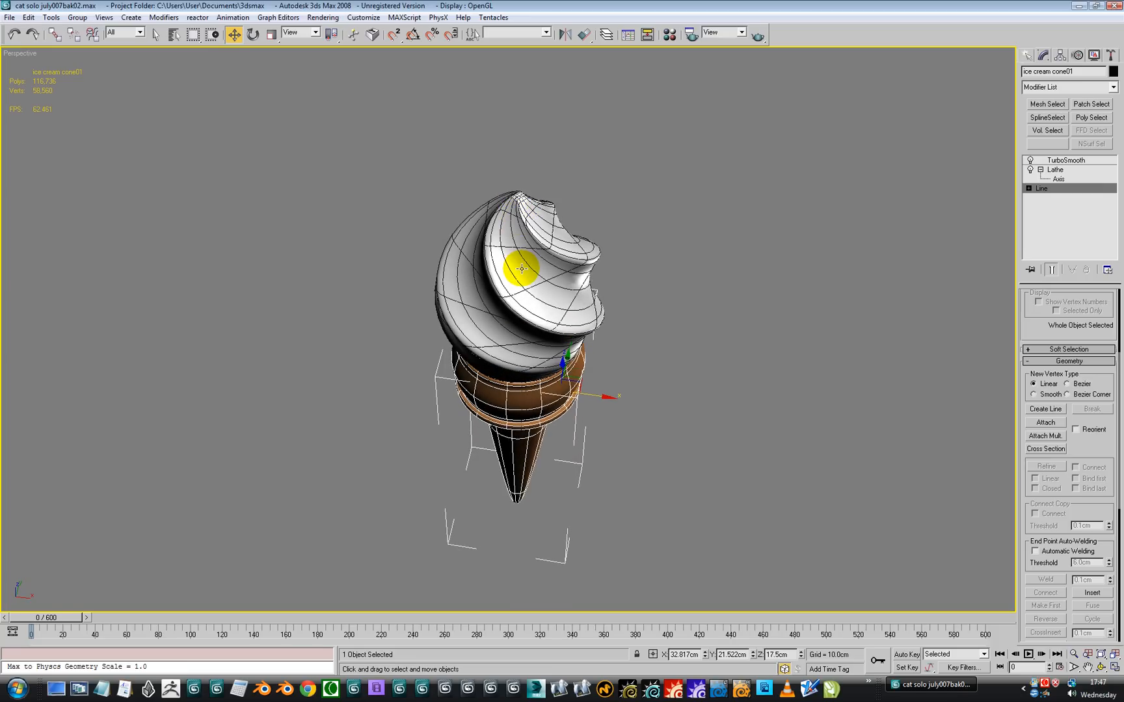
pyautogui.moveTo(522, 270); pyautogui.dragTo(510, 299)
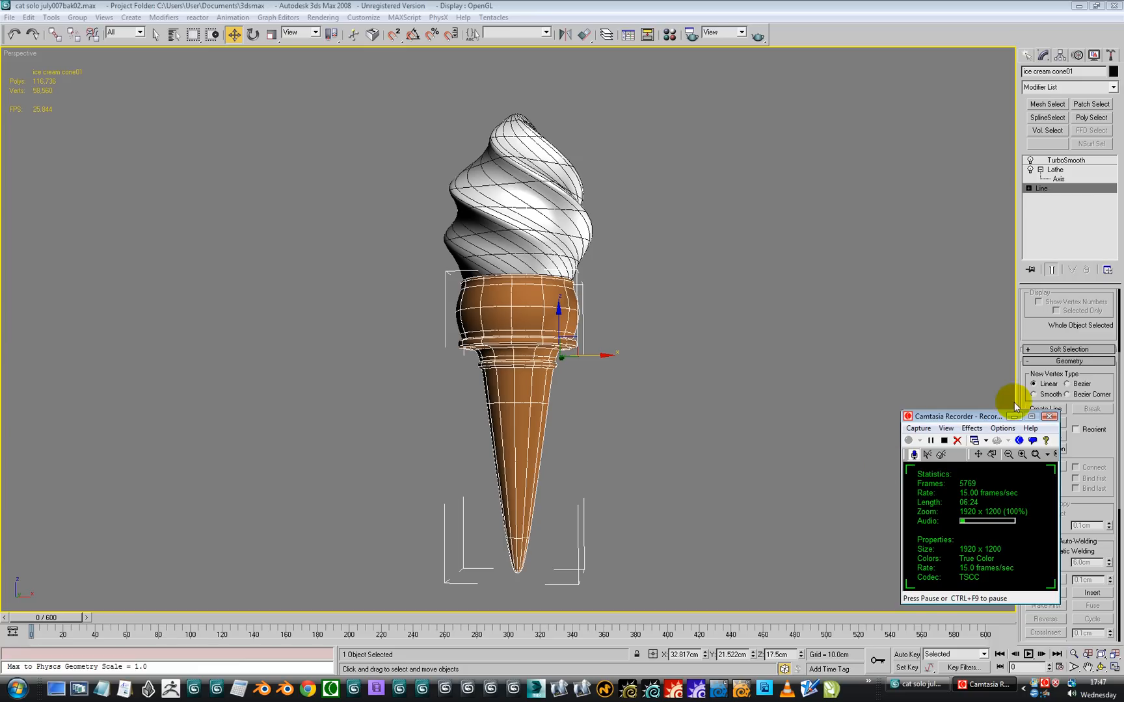
pyautogui.moveTo(961, 416); pyautogui.dragTo(873, 392)
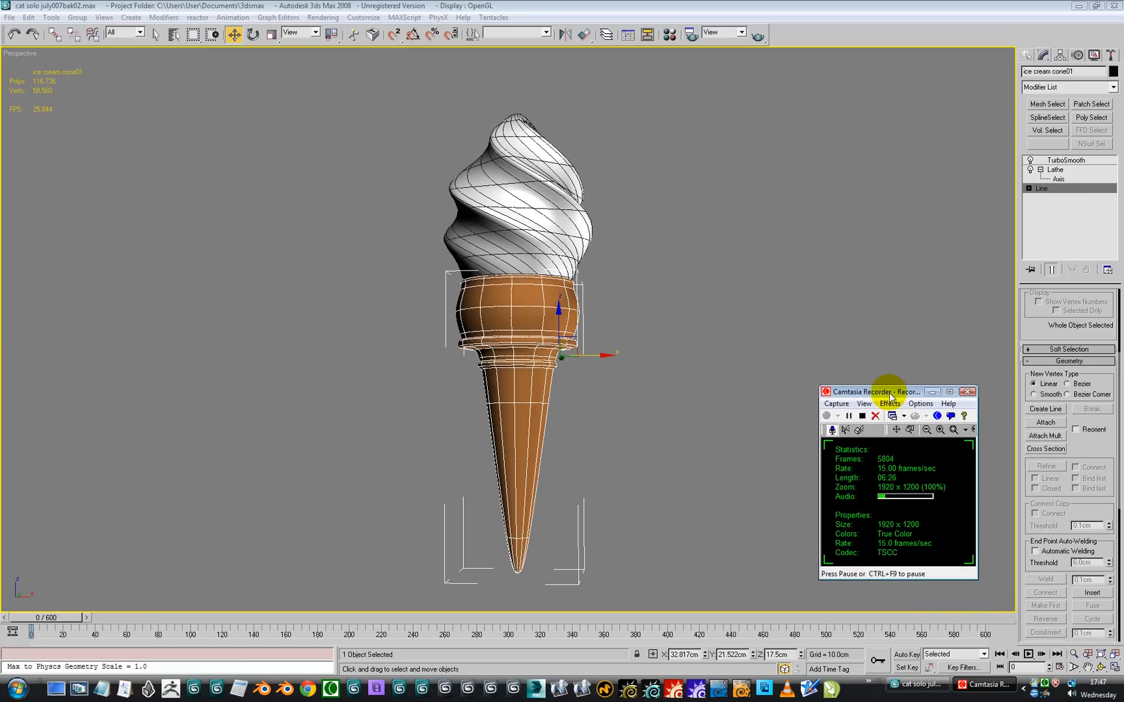